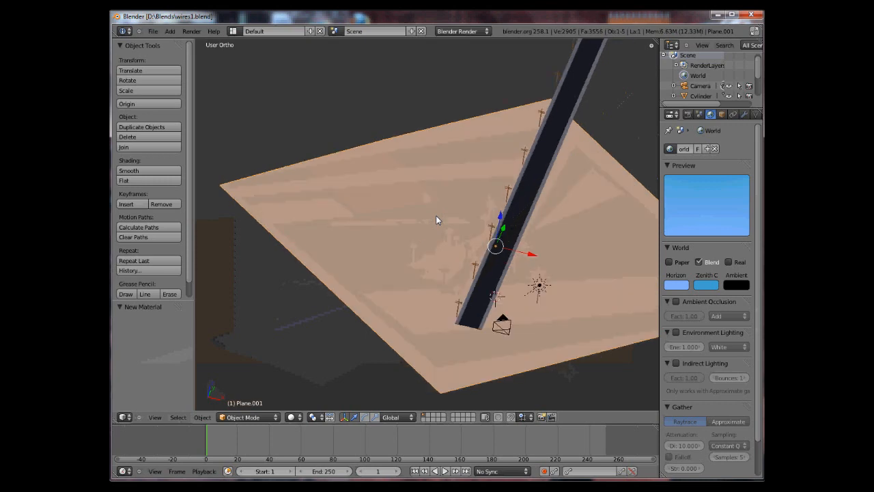
Frame one telephone pole and view its crossbar from directly above in Top view
key(7)
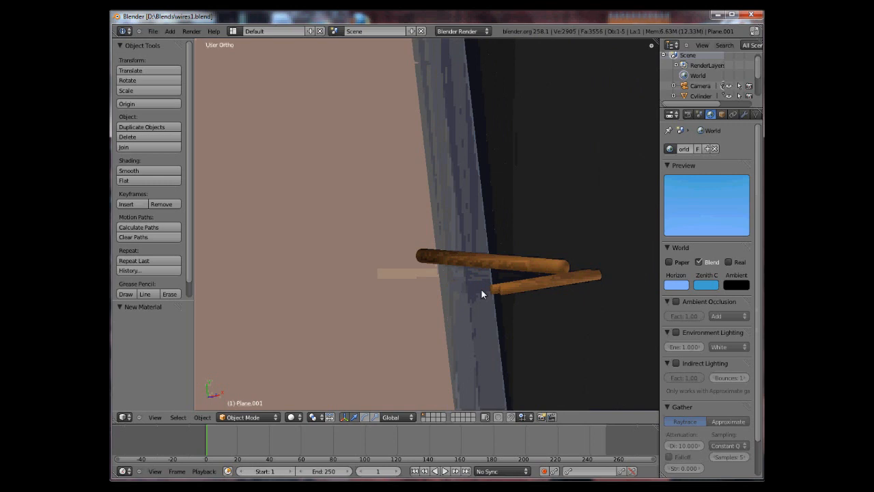
drag(482, 294, 515, 276)
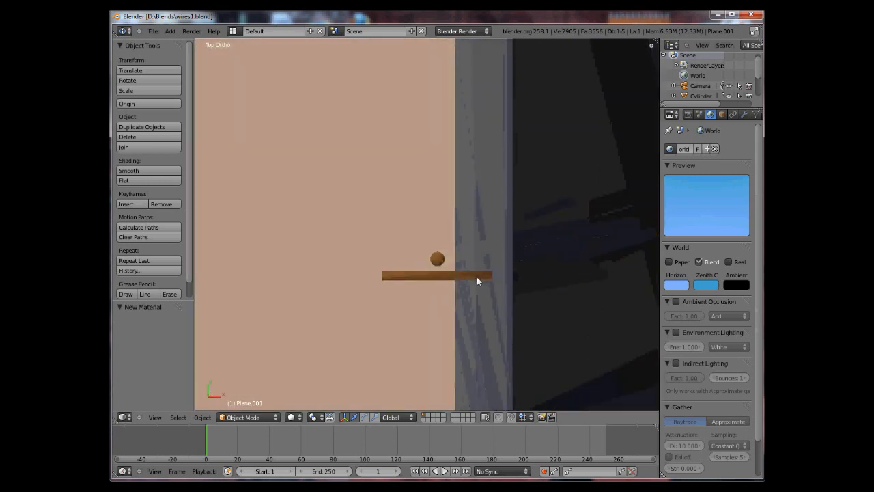
Add a BezierCircle curve and move it next to the pole's crossbar
click(169, 32)
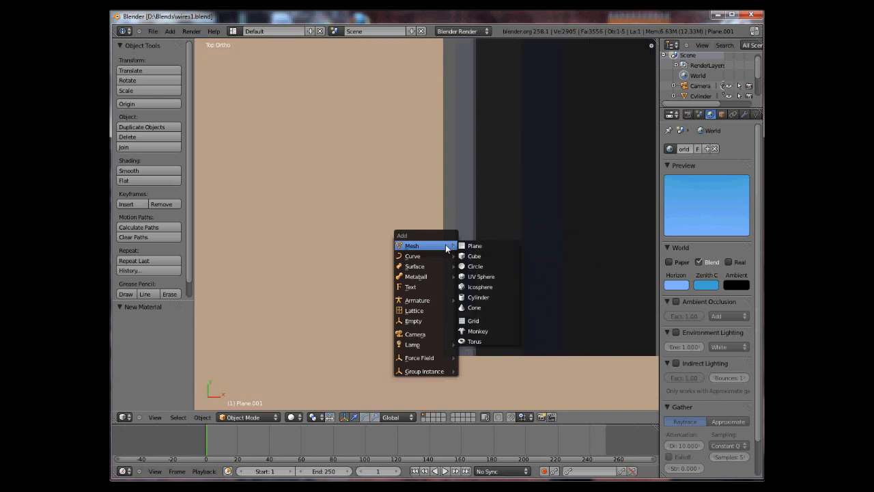
mouse_move(413, 256)
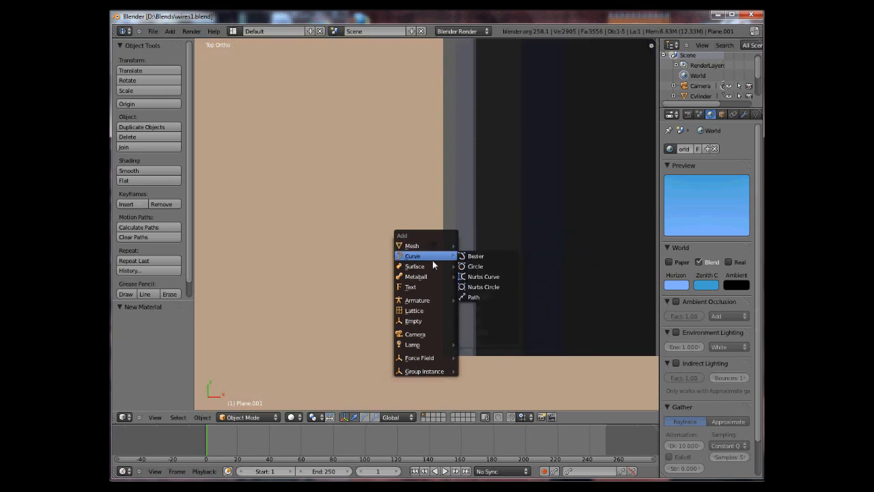
mouse_move(415, 266)
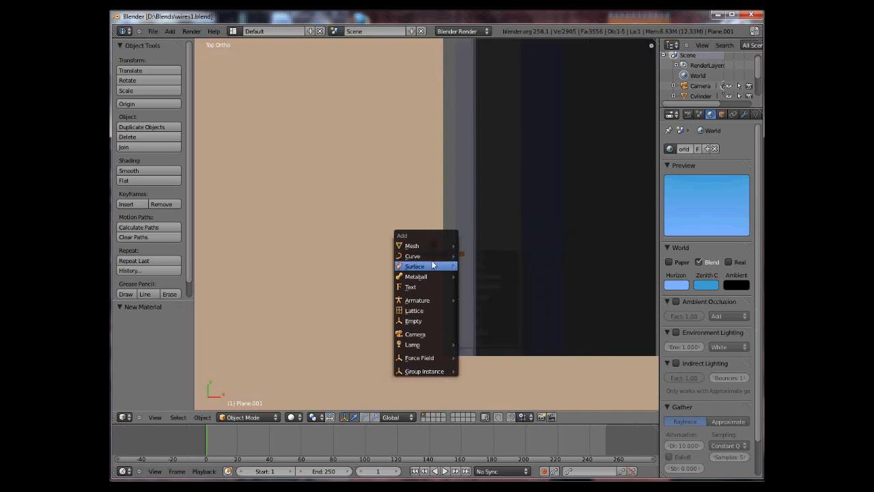
mouse_move(412, 256)
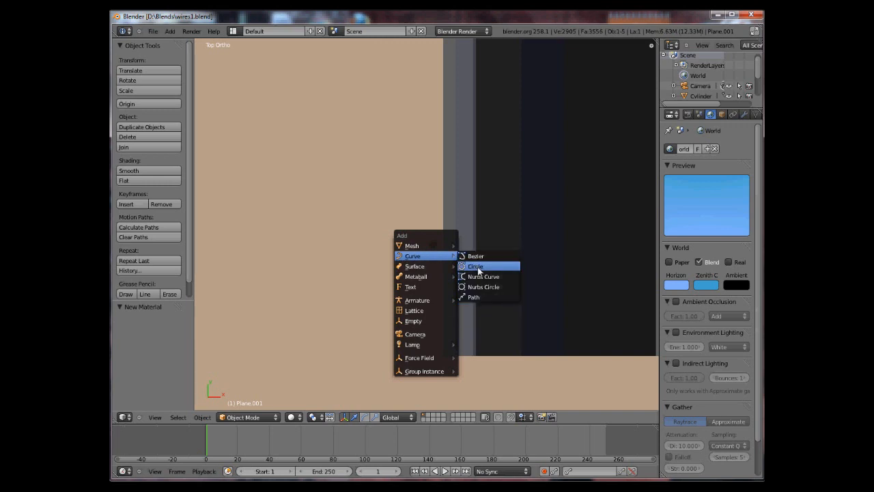
click(476, 265)
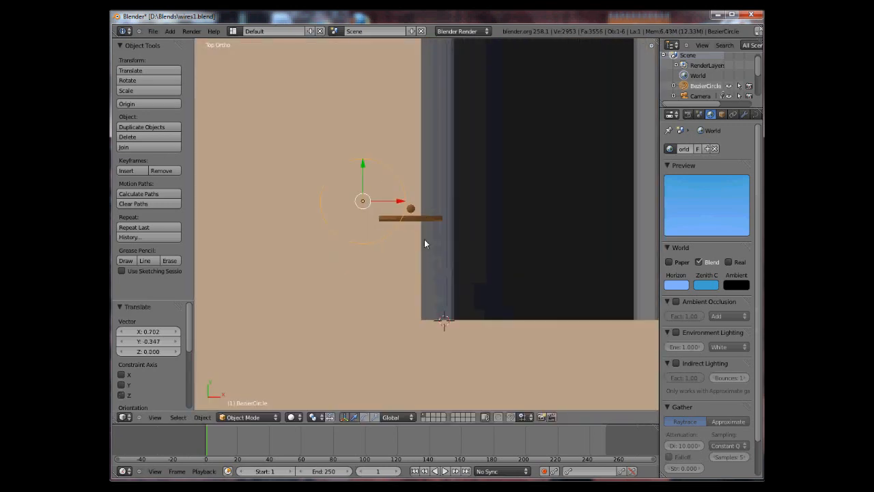
drag(424, 239, 434, 232)
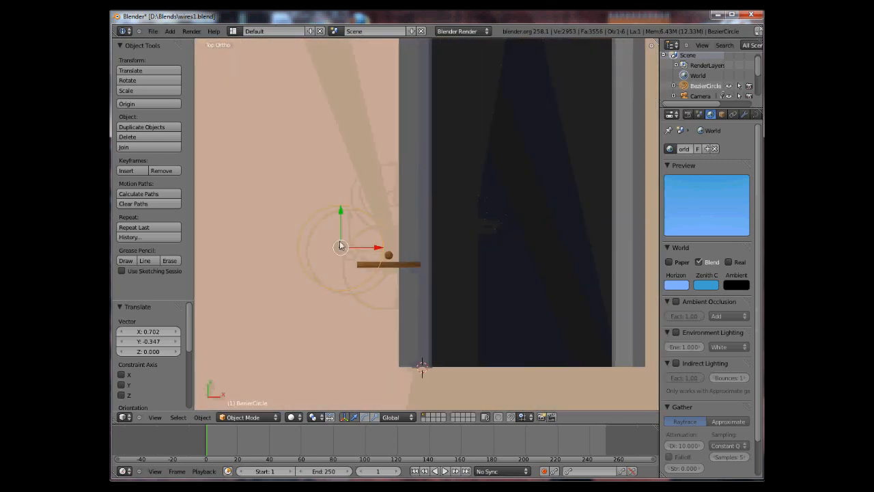
drag(341, 246, 308, 248)
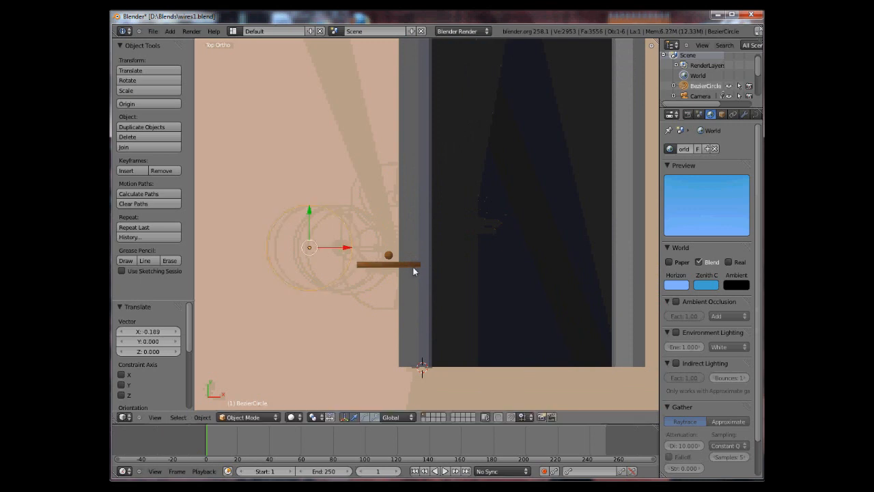
Snap the 3D cursor to the crossbar's outer end vertex
click(390, 254)
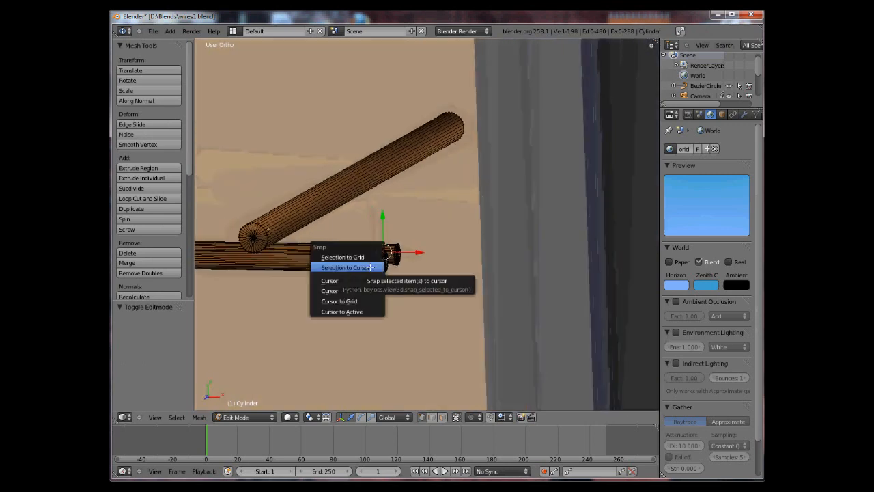
click(345, 267)
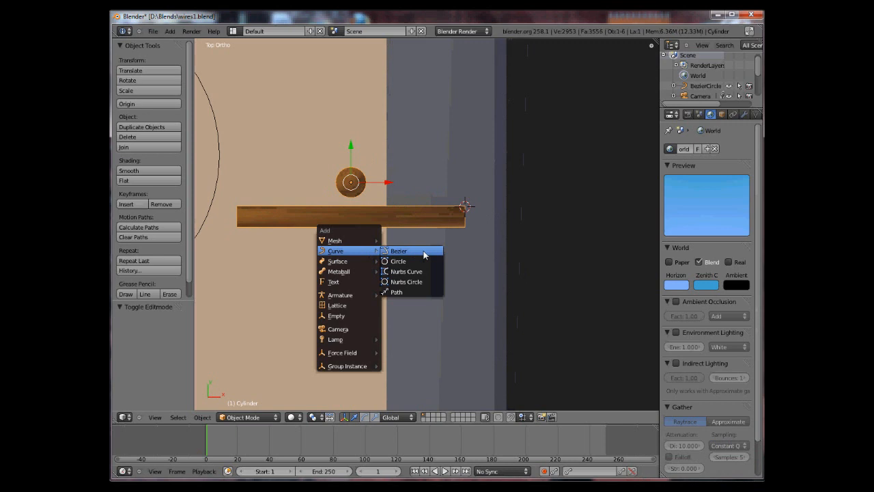
Add a Bezier curve at the crossbar end and drag its points toward the next pole
click(398, 250)
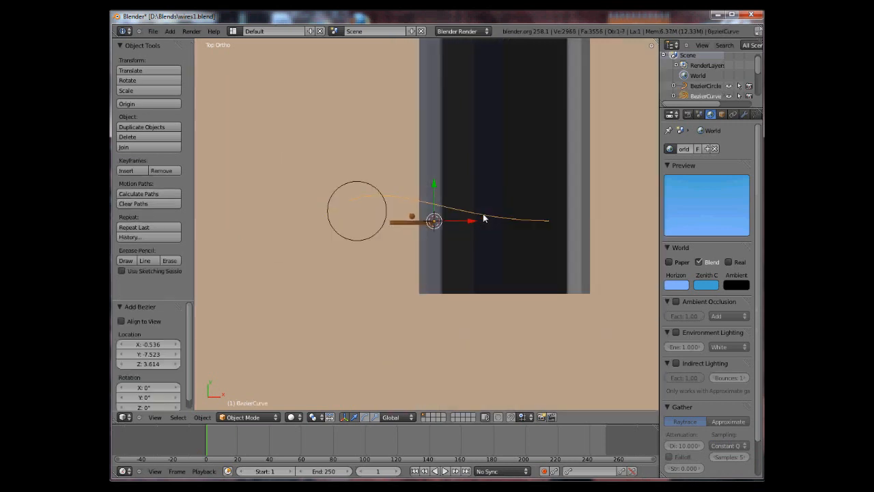
key(Tab)
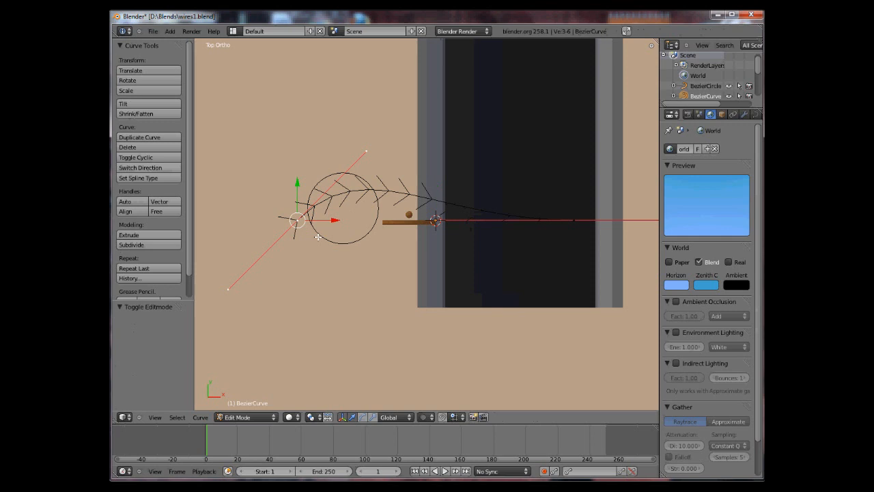
drag(317, 218, 454, 218)
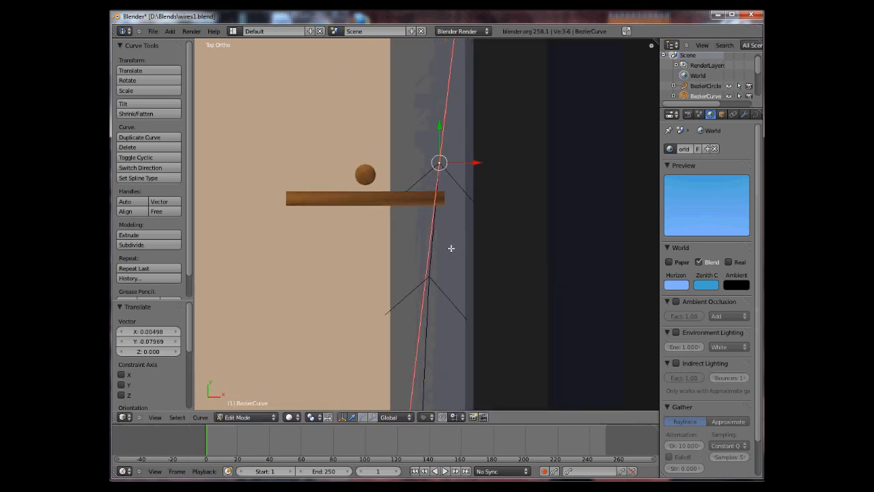
drag(439, 162, 428, 200)
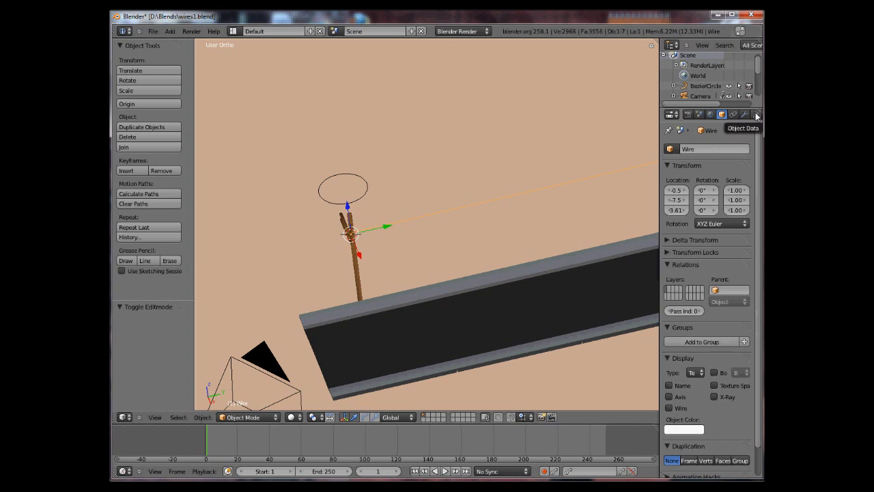
Set the Wire curve's Geometry Bevel Object to BezierCircle
click(755, 114)
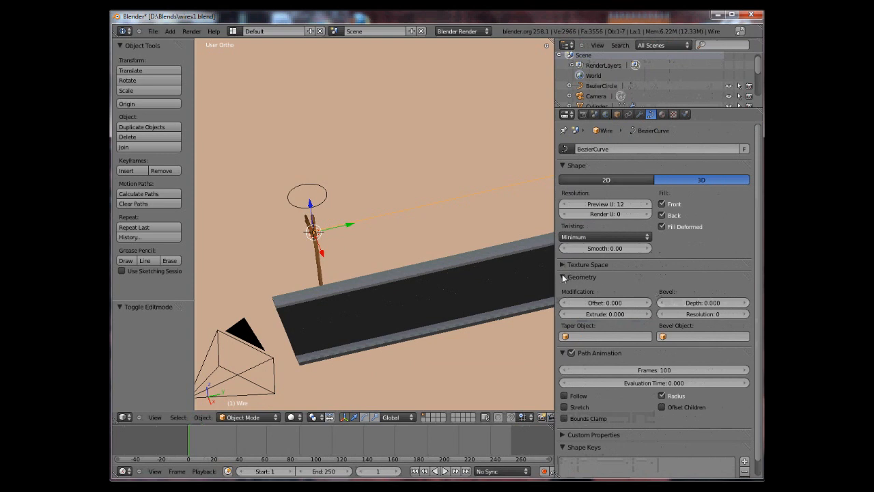
click(562, 277)
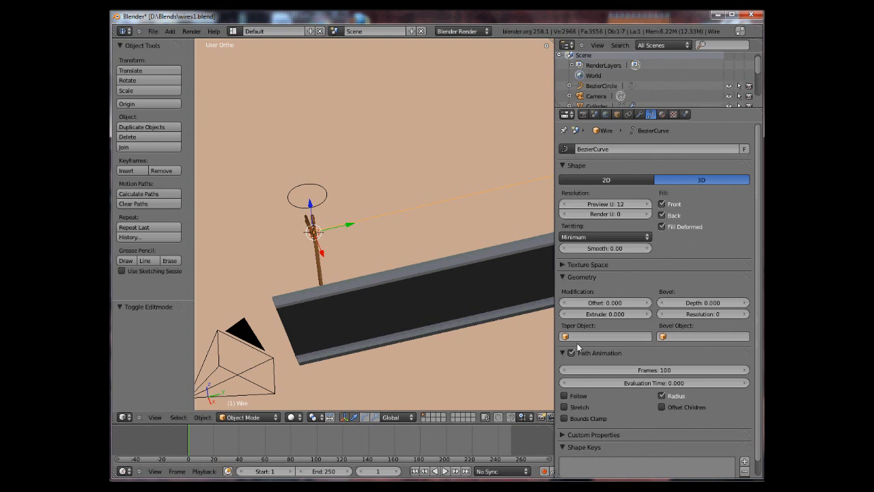
click(702, 336)
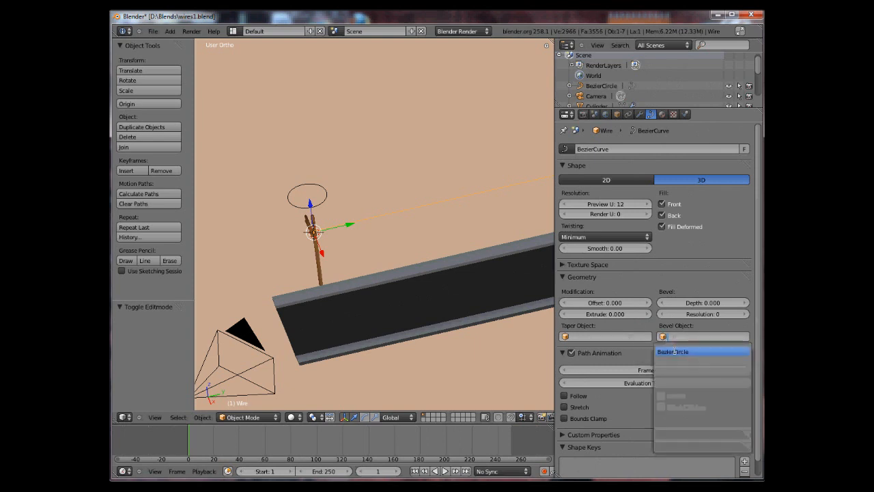
click(672, 351)
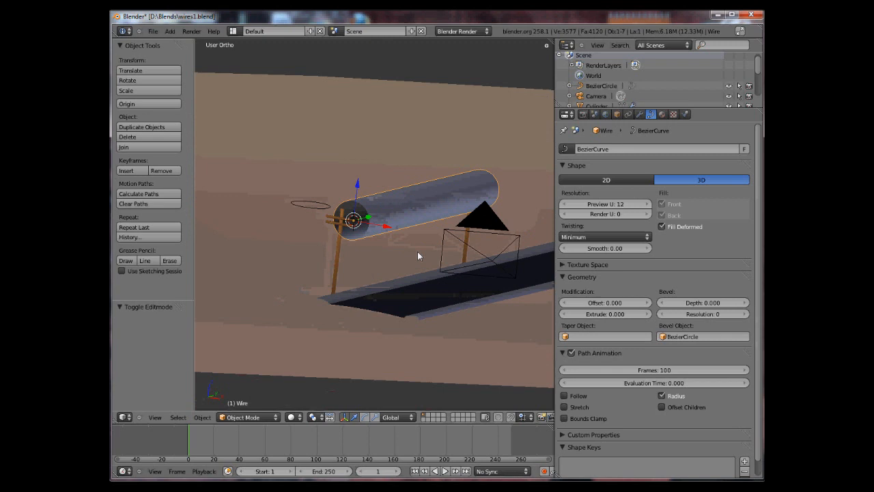
Scale the BezierCircle down to about 0.37 to make the wire thin
key(Tab)
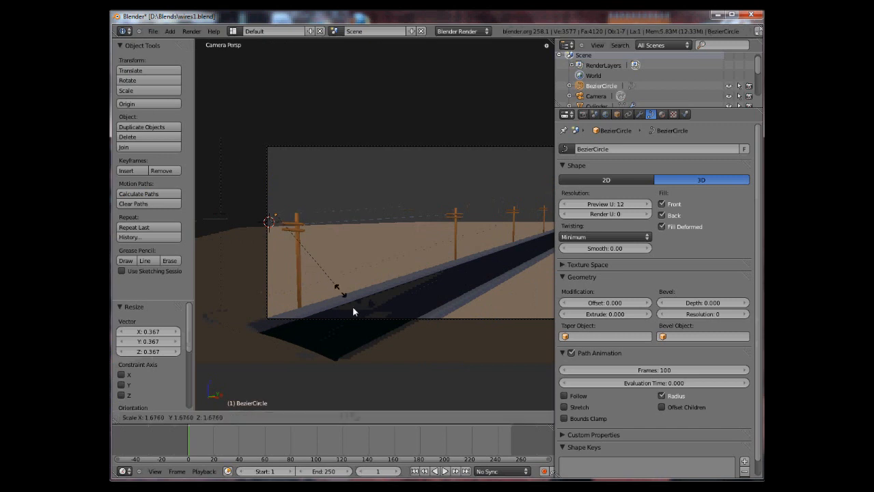
key(Tab)
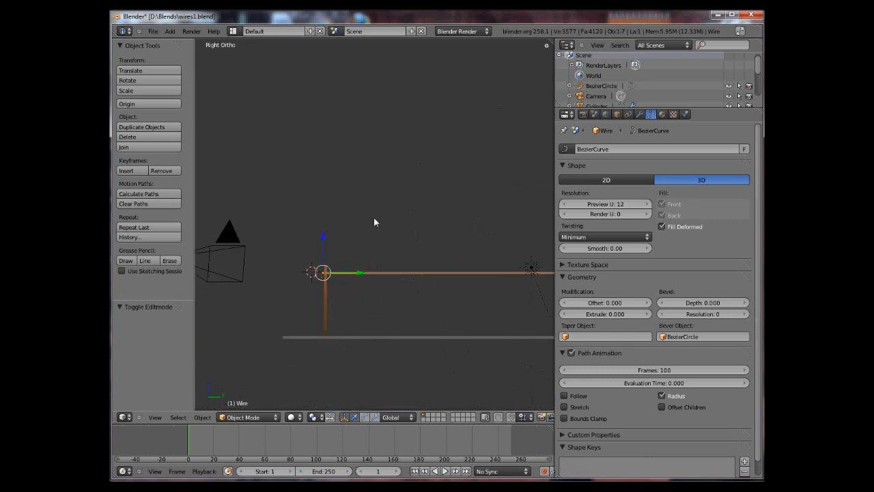
Subdivide the wire, lower its middle points, rotate handles, and snap its end to the insulator
key(Tab)
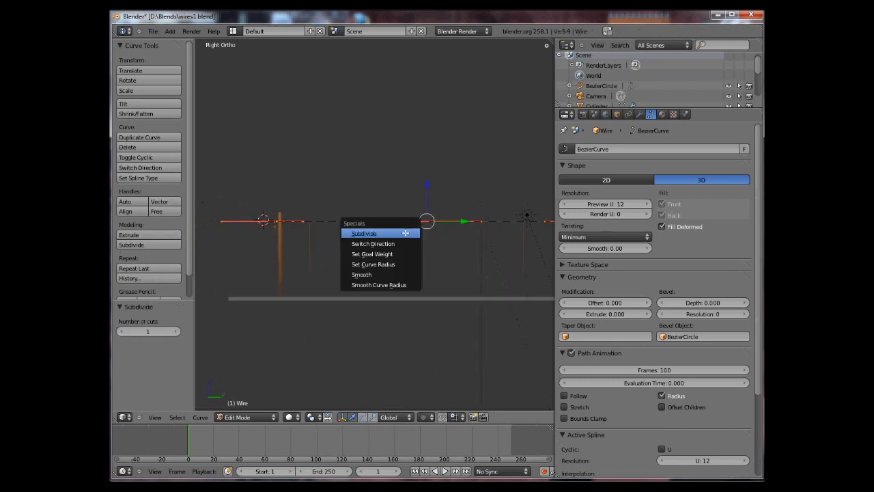
click(363, 232)
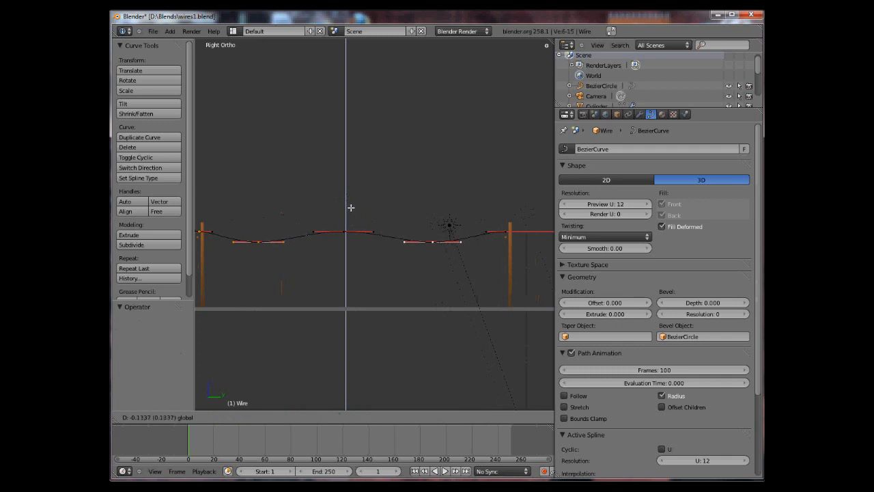
drag(351, 207, 348, 226)
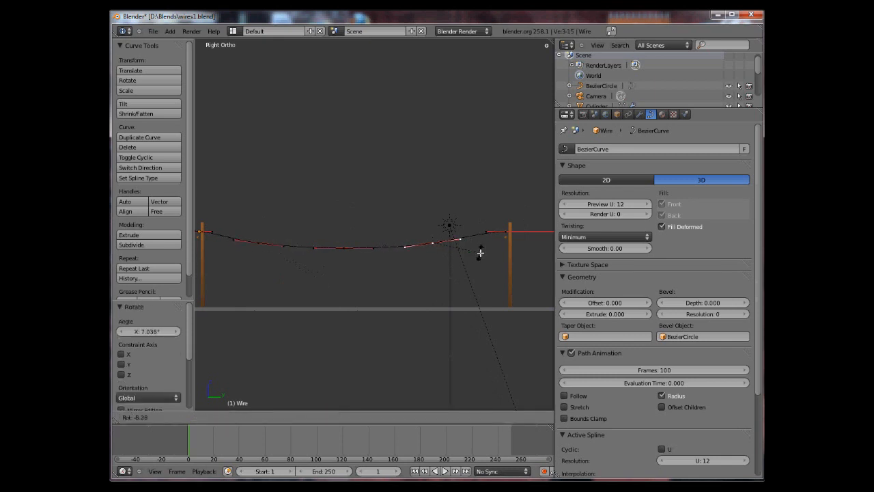
key(Tab)
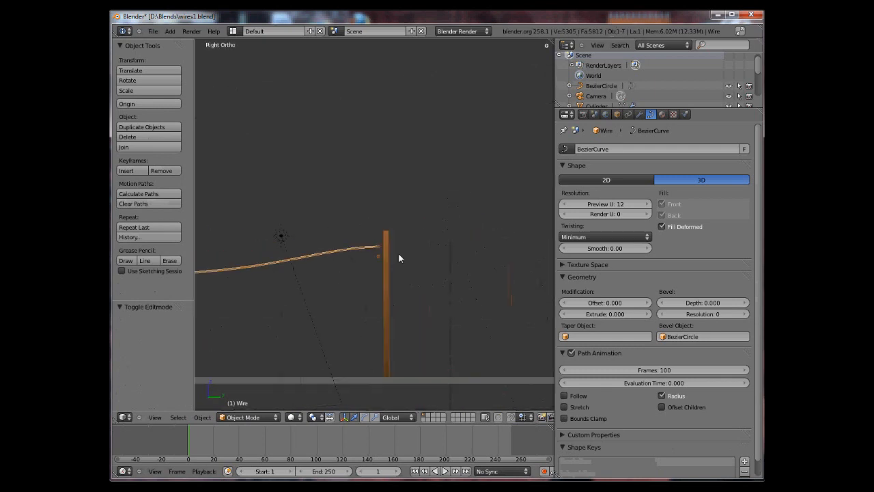
key(Tab)
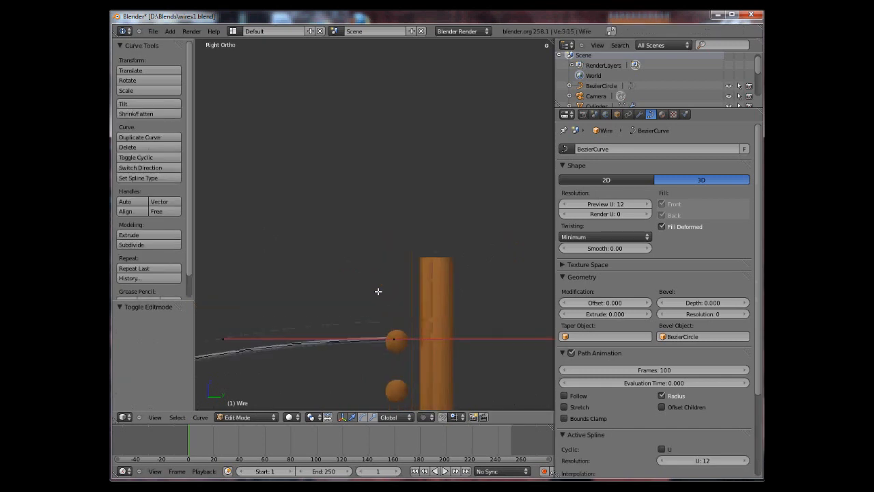
drag(394, 339, 410, 330)
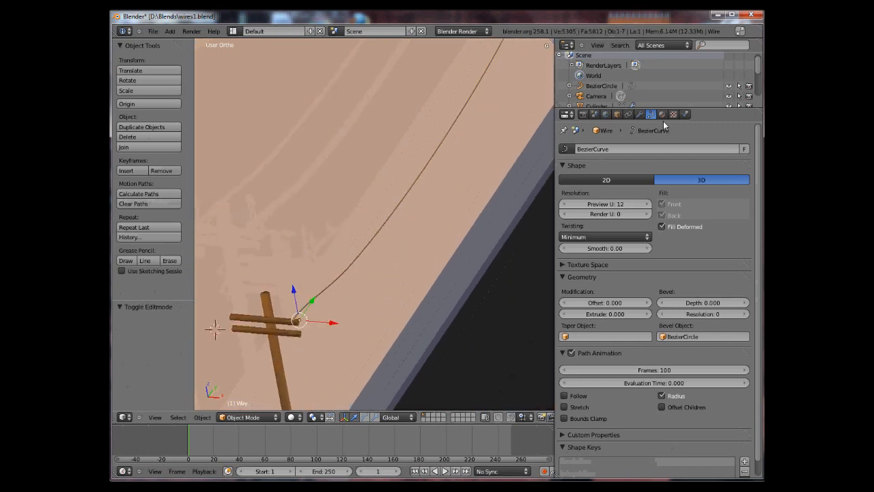
Give the Wire a black material and rotate a control point to refine its sag
click(662, 114)
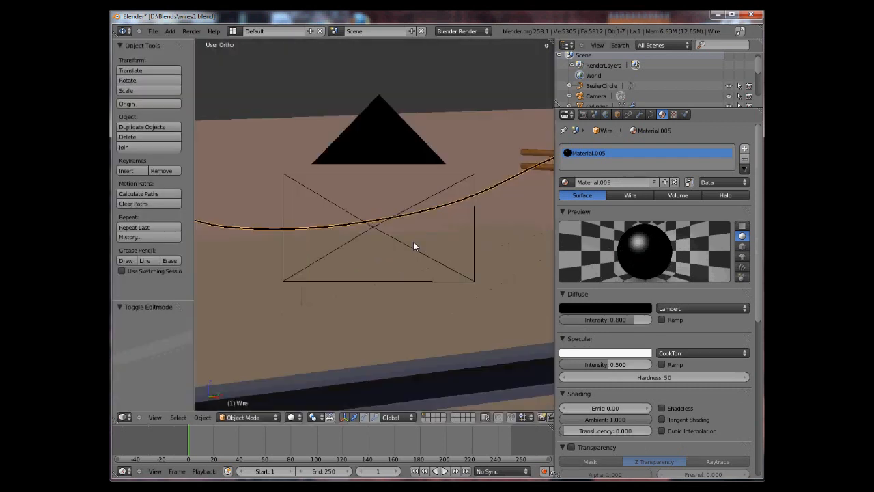
key(Tab)
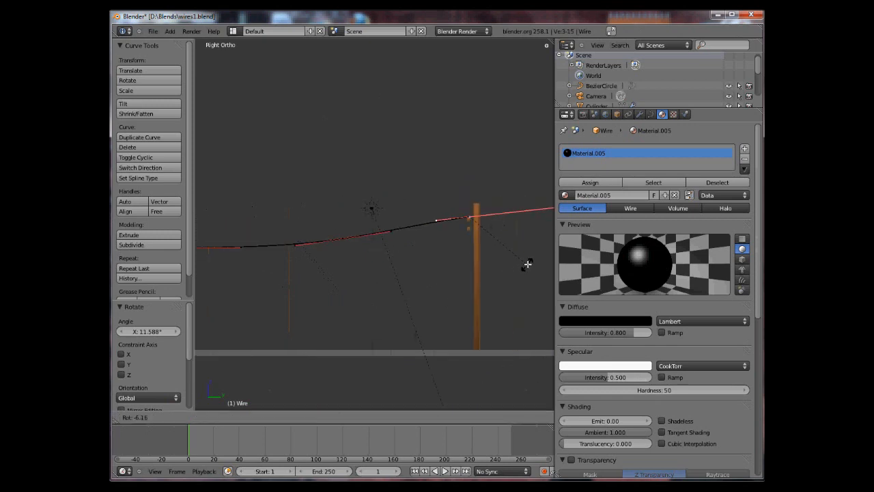
drag(527, 265, 487, 356)
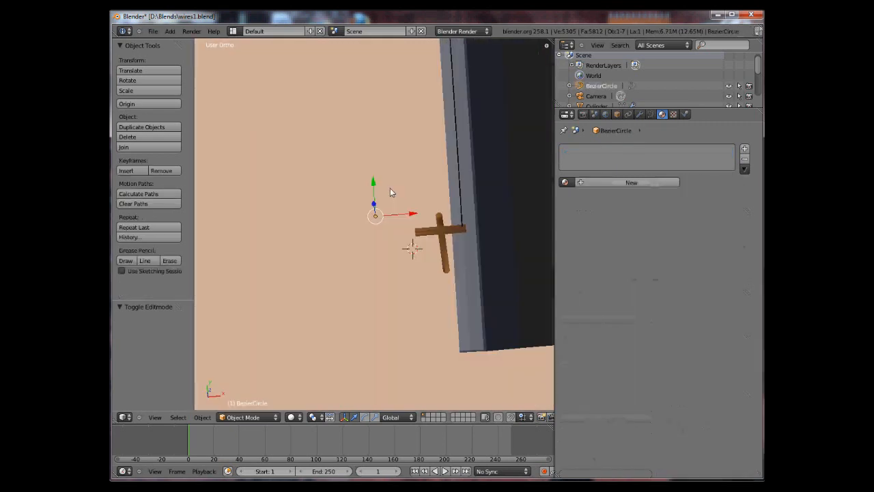
Switch the view to another scene layer, which appears empty
key(m)
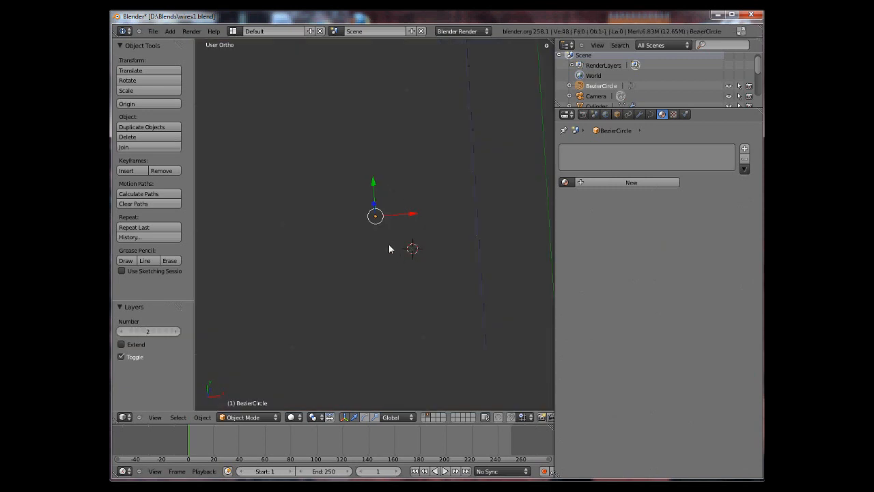
mouse_move(435, 281)
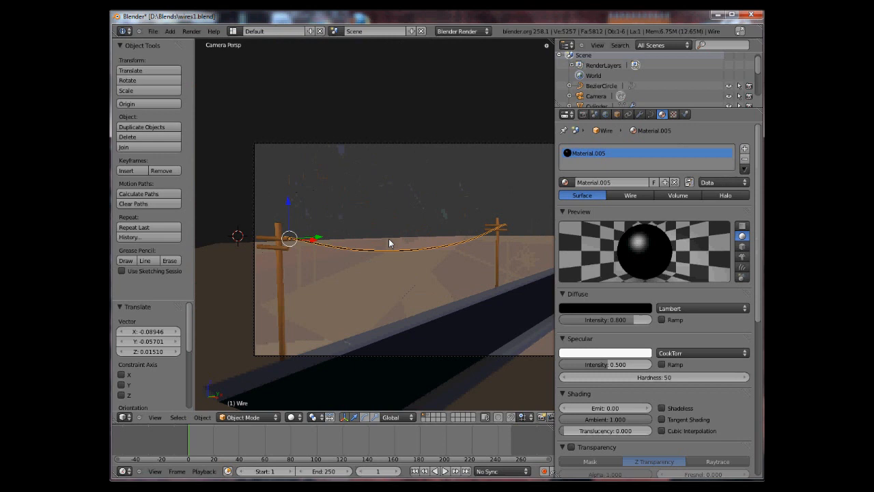
Add an Array modifier to the Wire
click(639, 114)
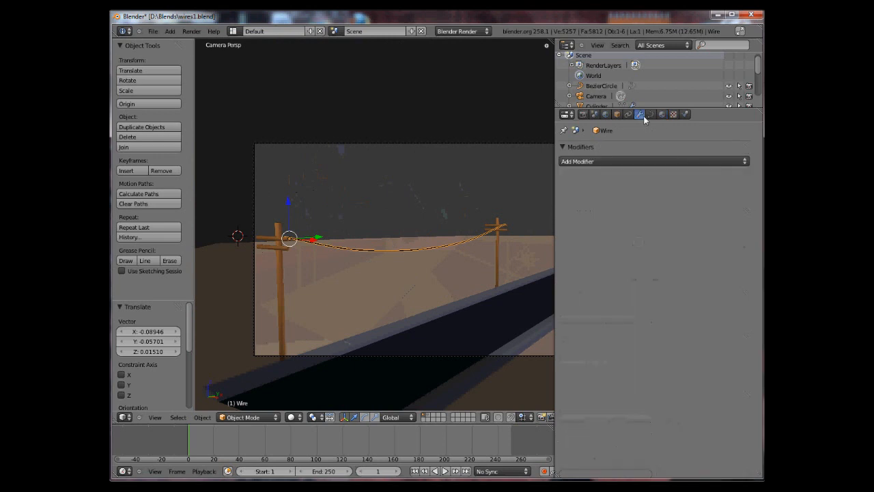
click(653, 161)
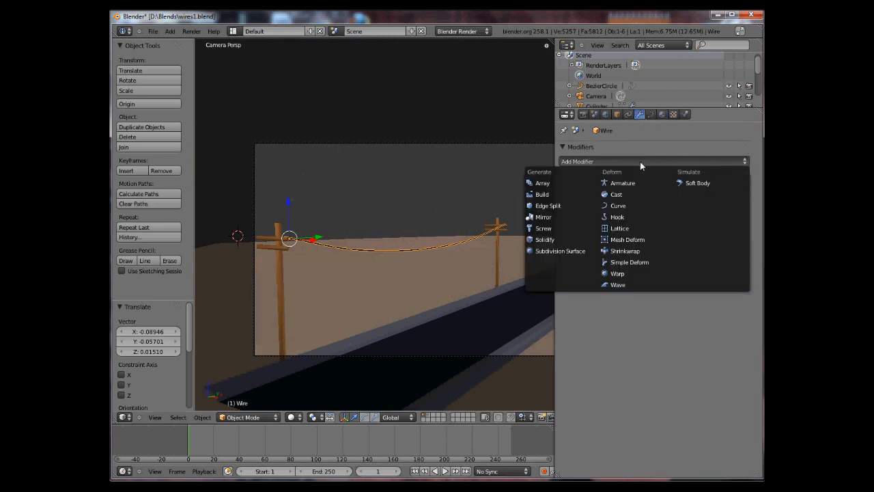
click(542, 182)
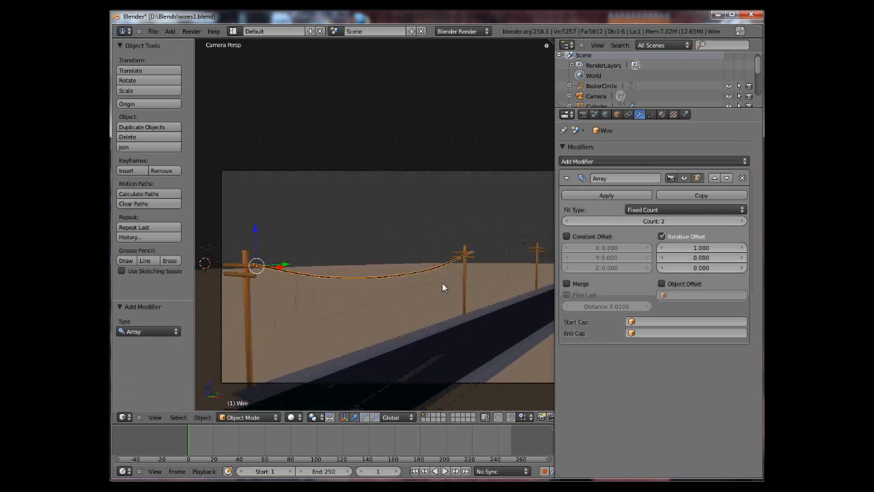
mouse_move(441, 281)
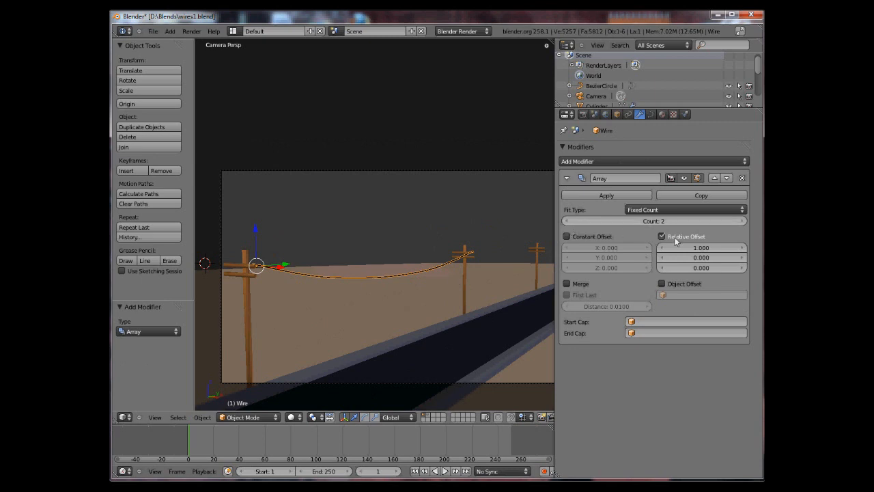
mouse_move(756, 279)
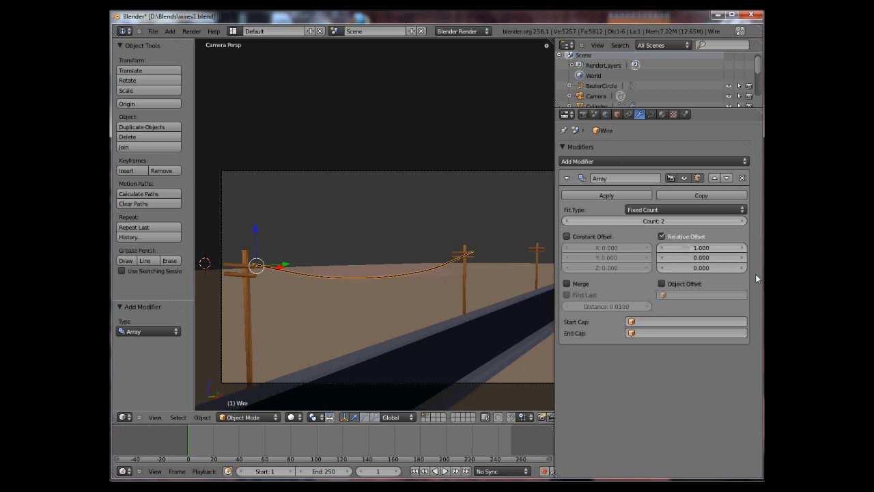
mouse_move(697, 247)
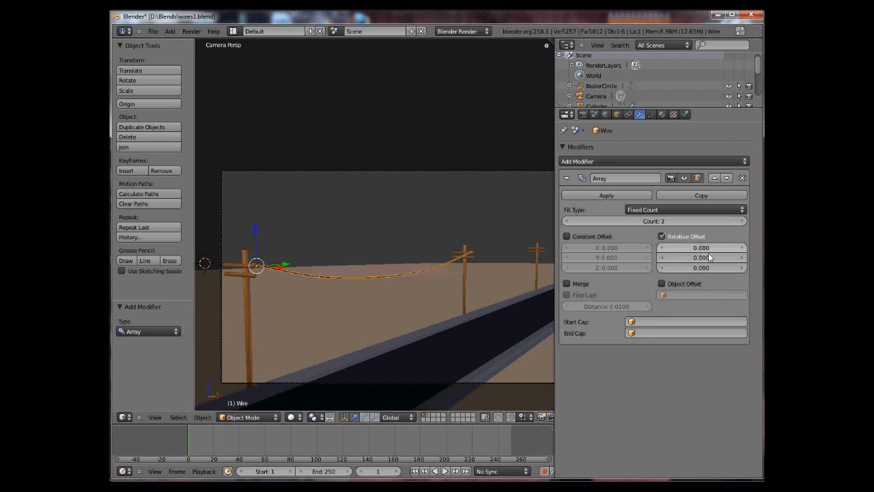
mouse_move(701, 257)
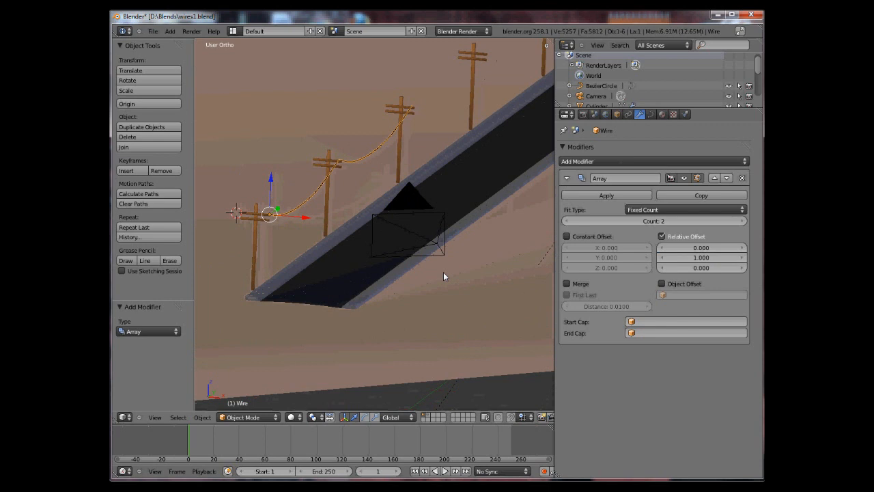
In camera view, set the Array's relative offset to Y 1 and count to 3
key(KP_0)
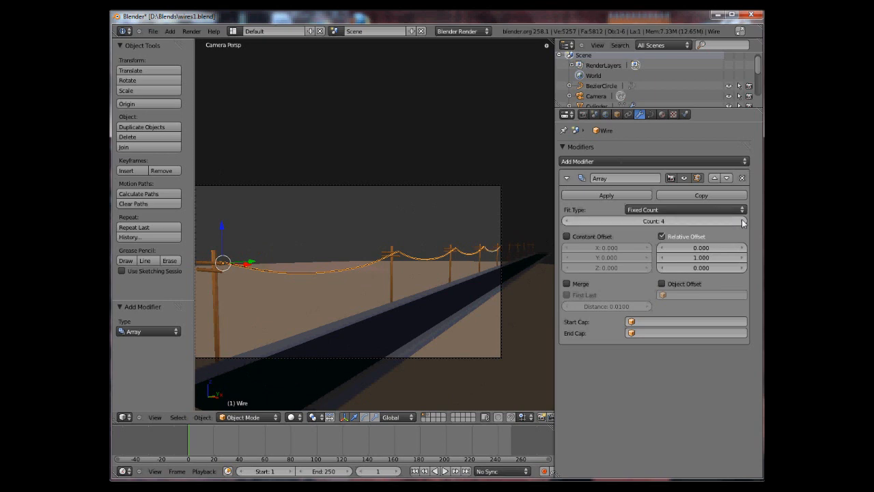
click(742, 220)
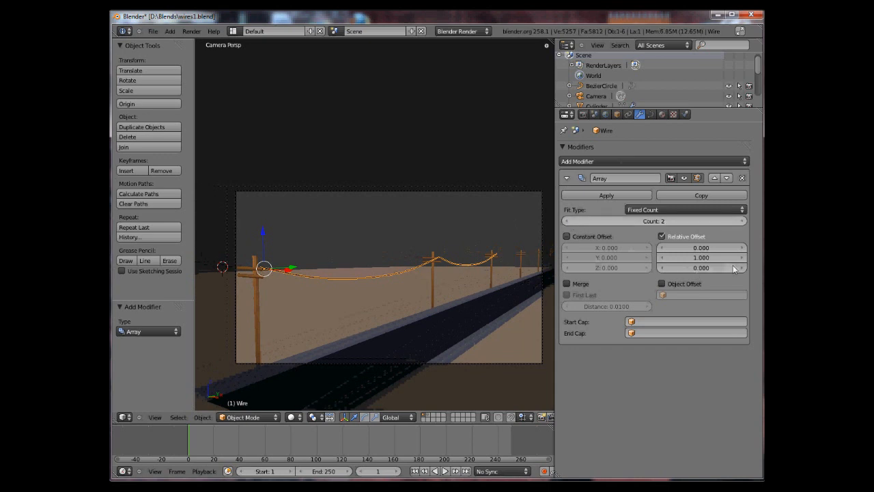
click(700, 267)
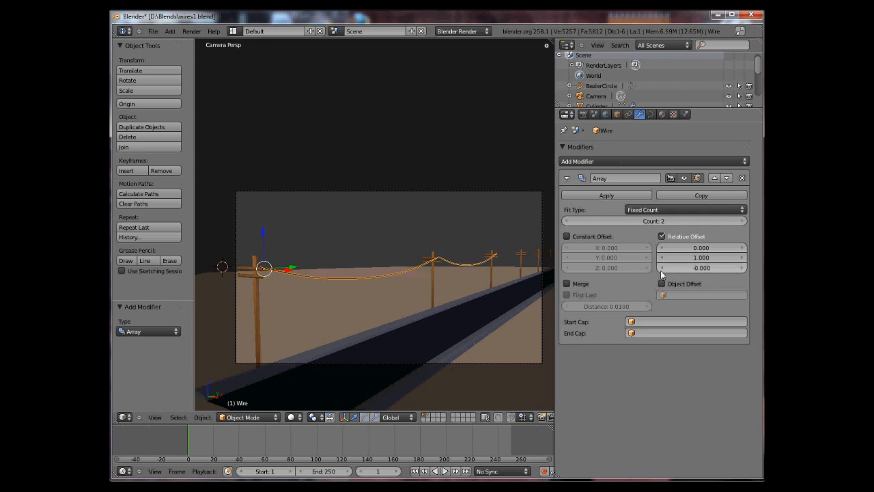
click(701, 268)
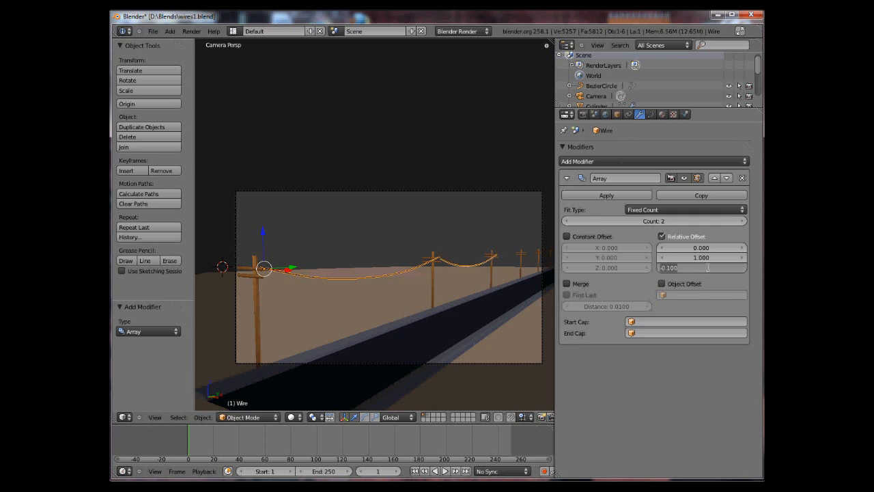
click(741, 220)
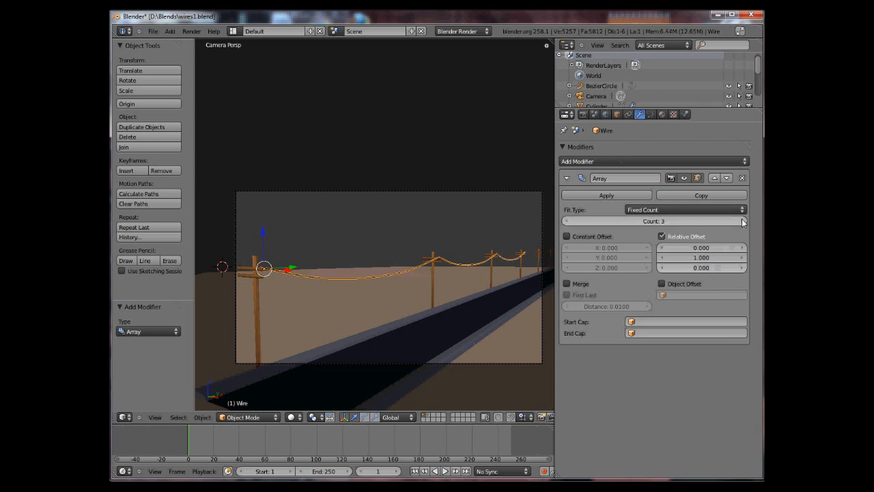
click(742, 220)
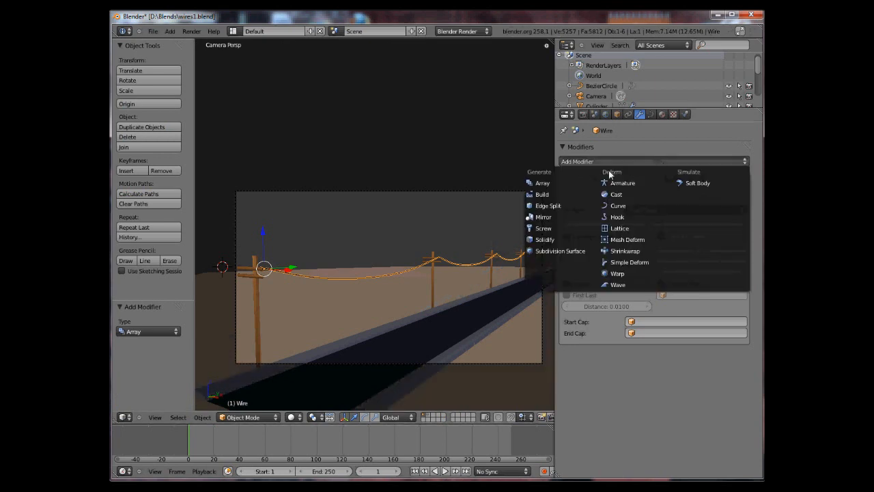
Add a second Array modifier to the wire with Relative Offset X -17, then return to camera view
click(542, 183)
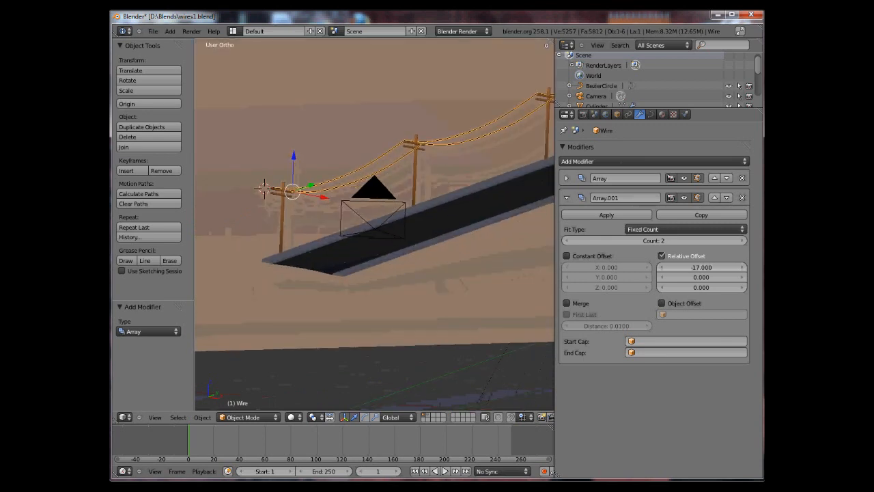
key(KP_0)
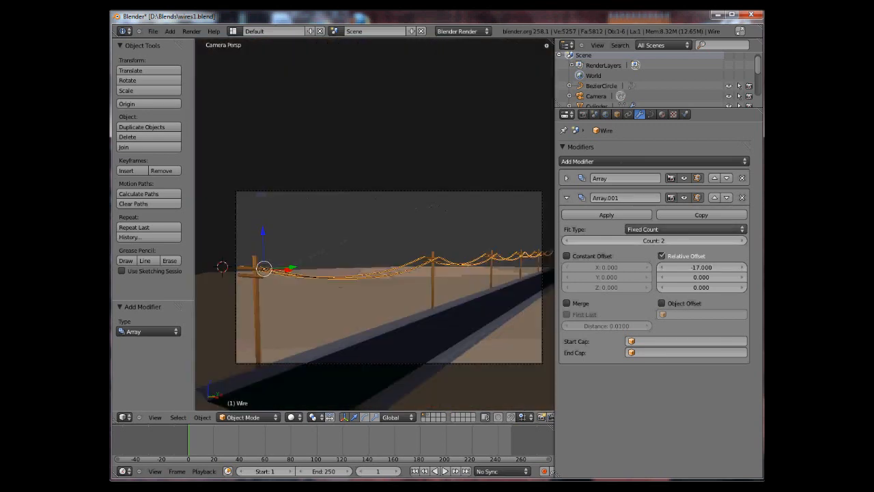
Add a third Array modifier to the wire with Relative Offset X 0 and Z -0.3
click(652, 161)
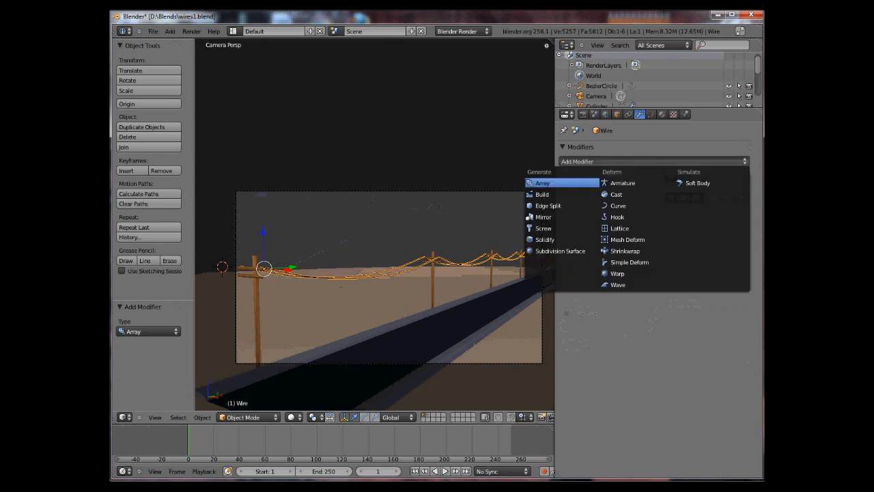
click(542, 182)
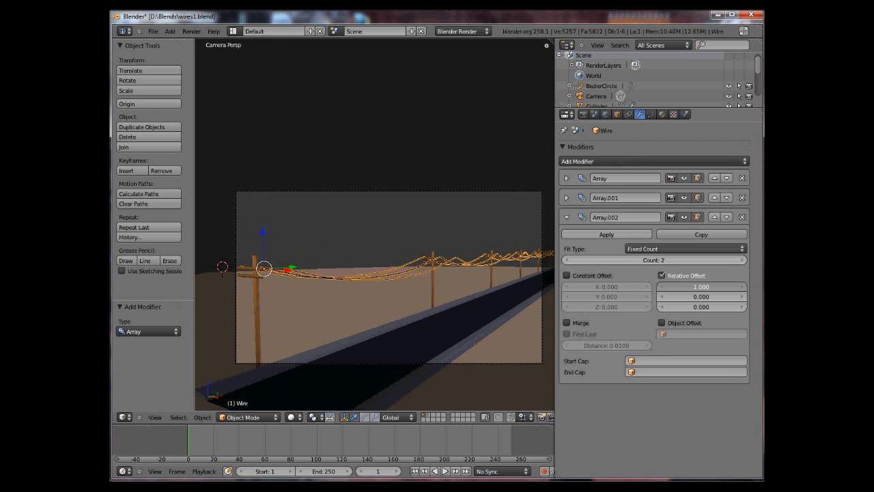
click(700, 286)
text(0.000)
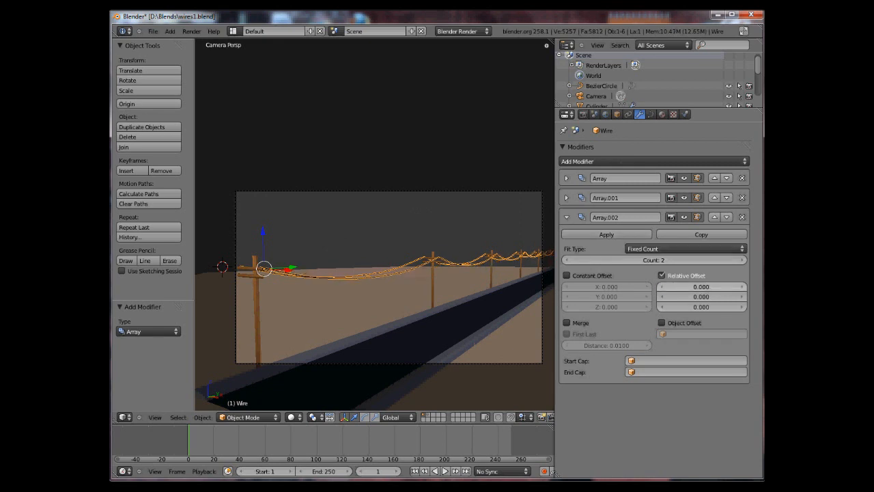
click(700, 306)
text(-0.400)
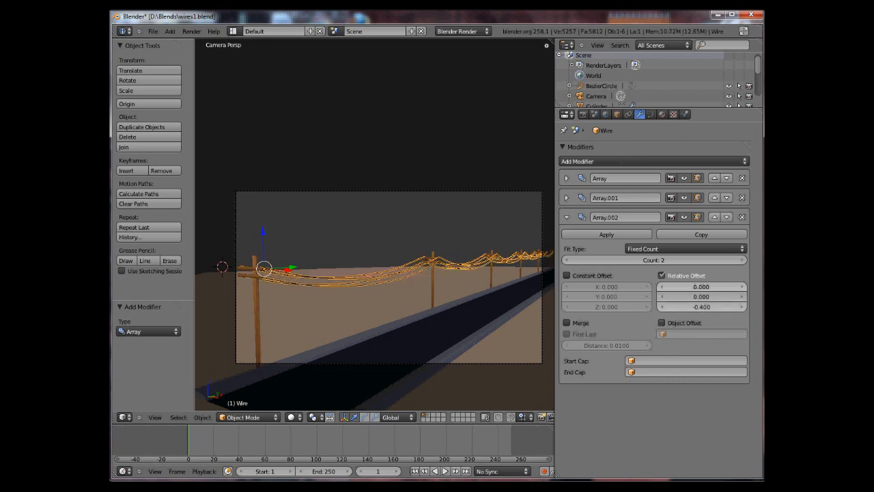
click(701, 306)
text(-0.300)
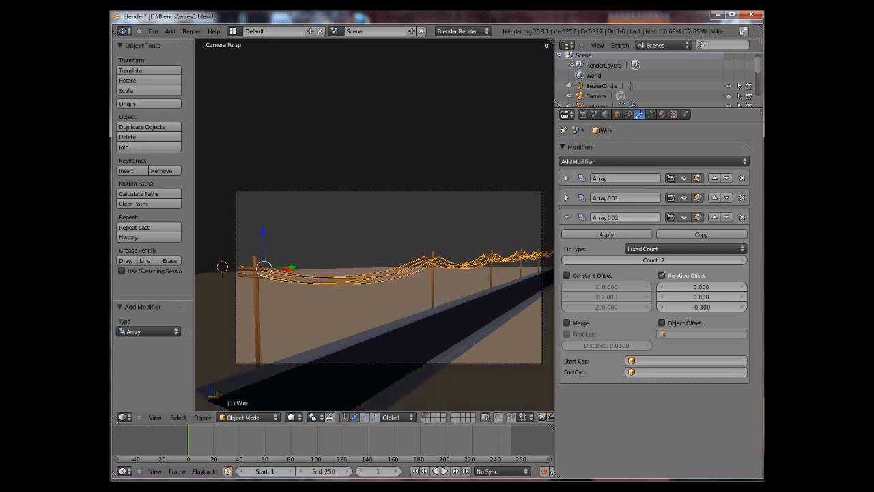
click(566, 217)
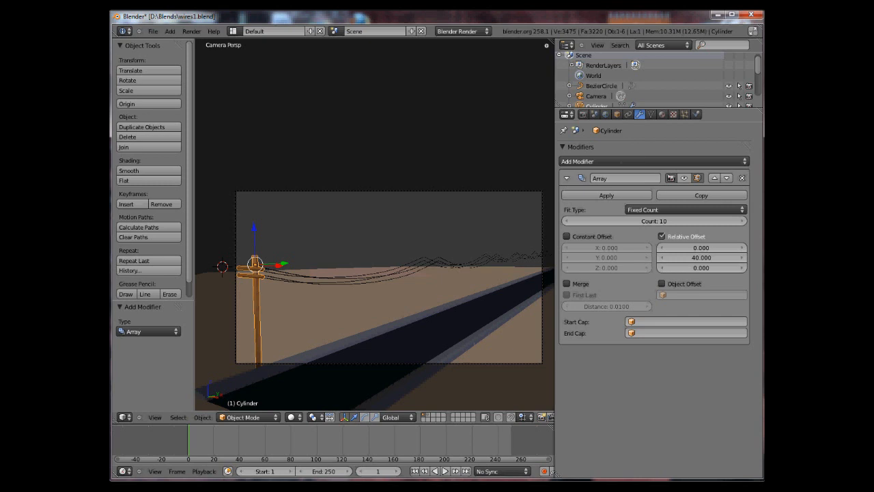
mouse_move(684, 177)
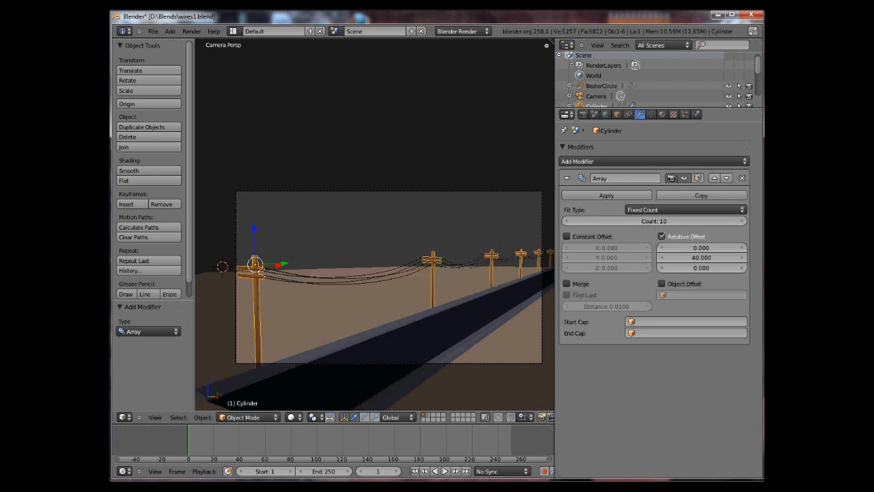
Show the Cylinder pole's Array modifier (Count 10, Y offset 40) in the viewport
click(684, 177)
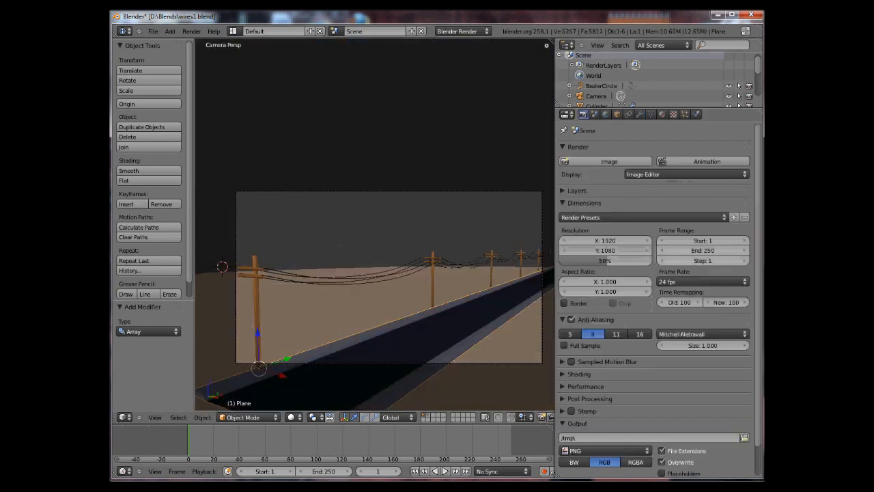
Raise the Dimensions resolution percentage slider to 100% for a 1920×1080 render
drag(594, 260, 621, 261)
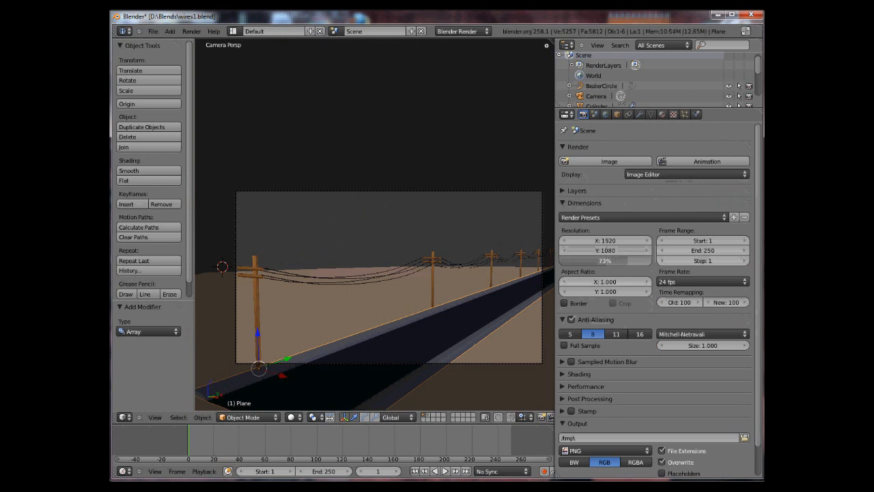
click(604, 261)
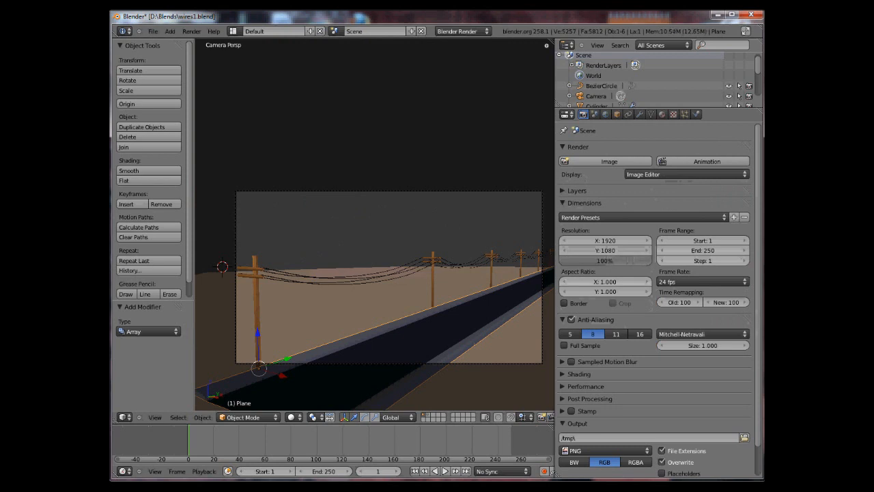